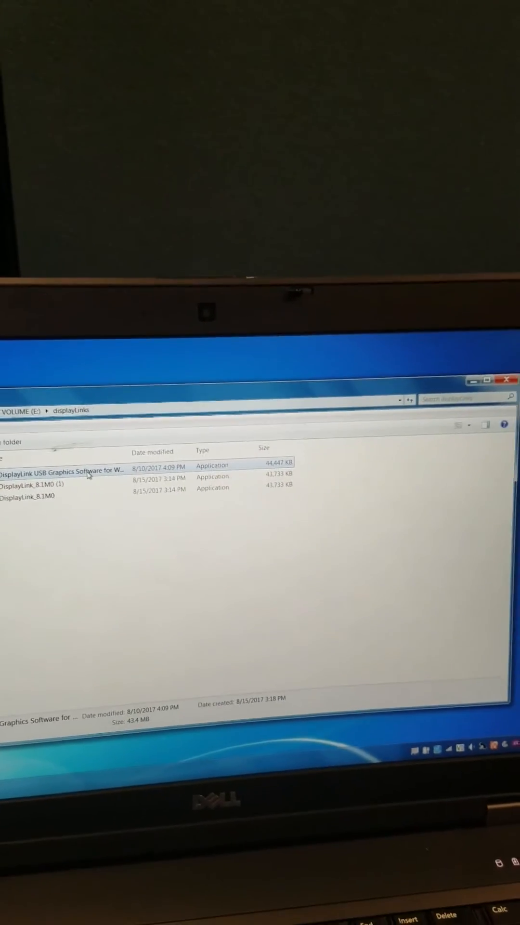
Launch the DisplayLink USB Graphics Software installer and accept the licence agreement
double_click(62, 470)
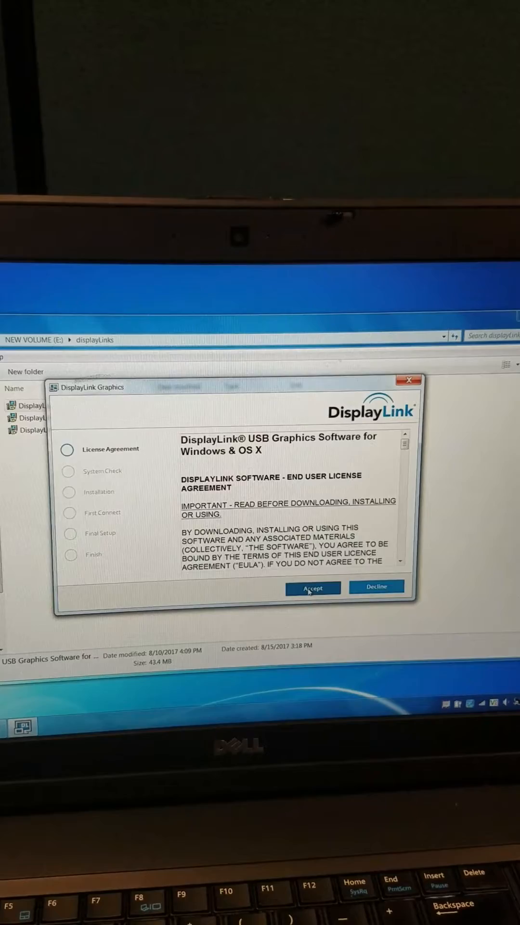
left_click(312, 588)
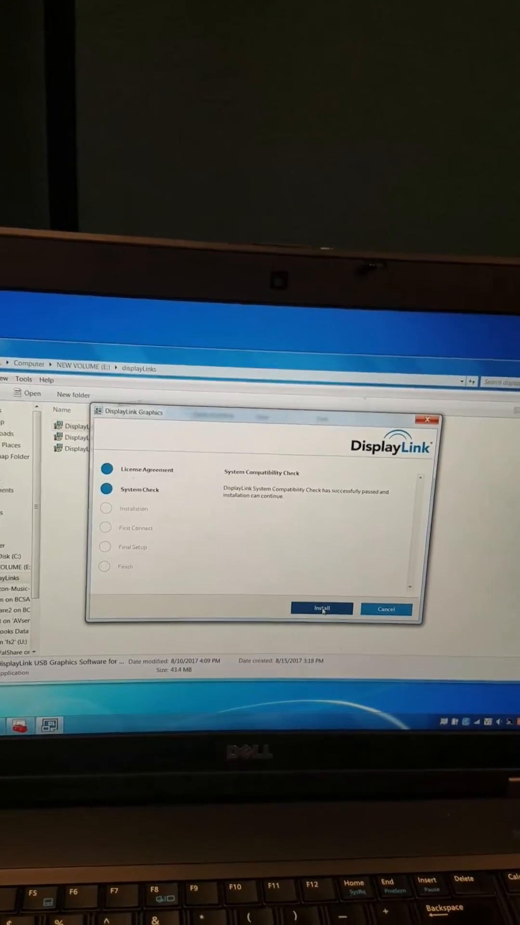
Install the drivers until 'Installation Complete. Reboot Required', then dismiss the wizard
left_click(321, 608)
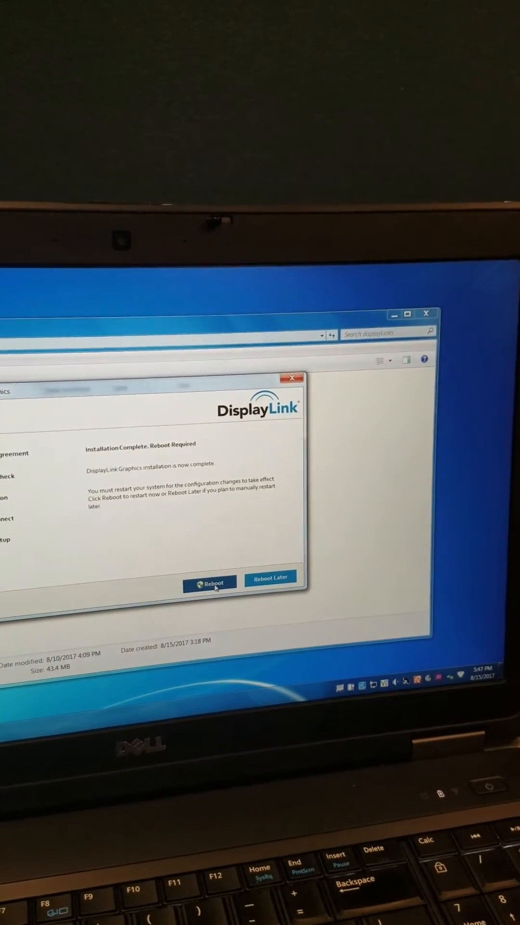
left_click(269, 578)
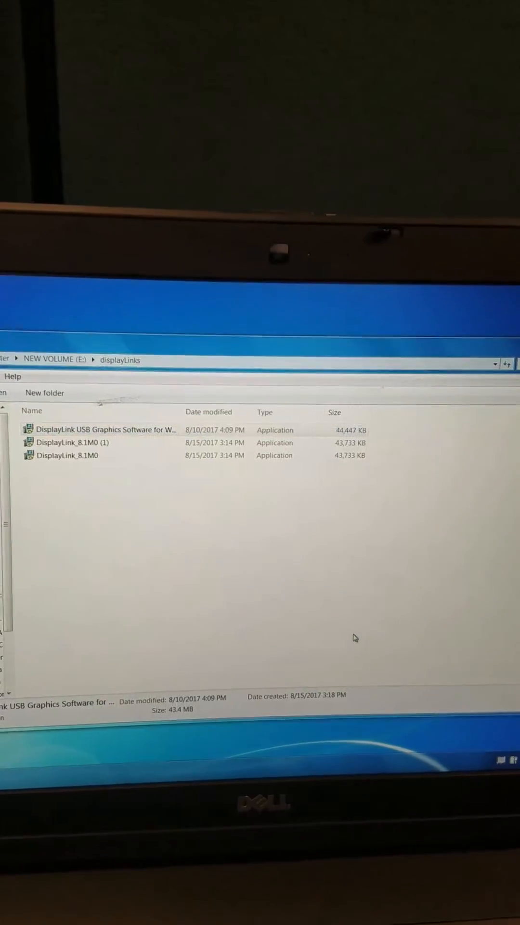